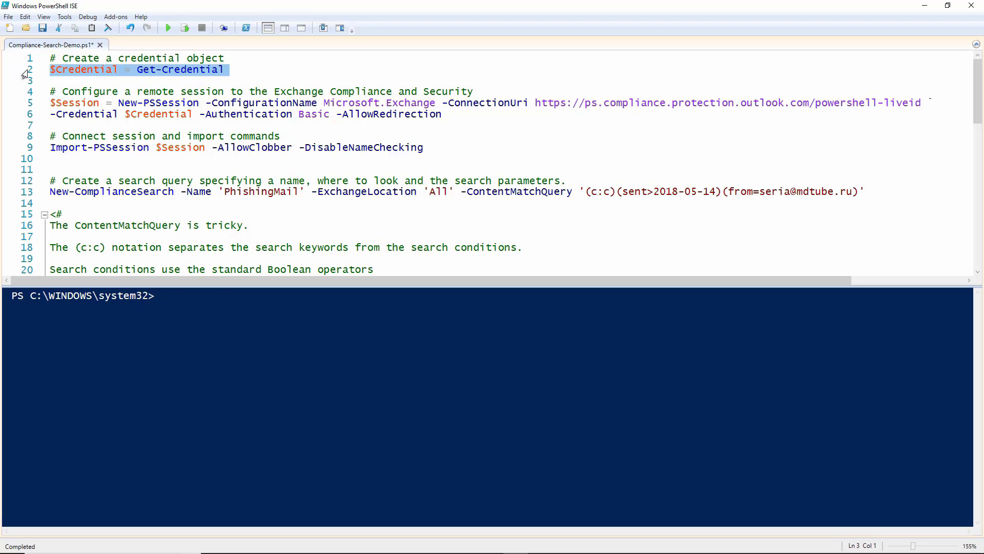
Step: Run the Get-Credential line and submit the sign-in credentials into $Credential
click(168, 28)
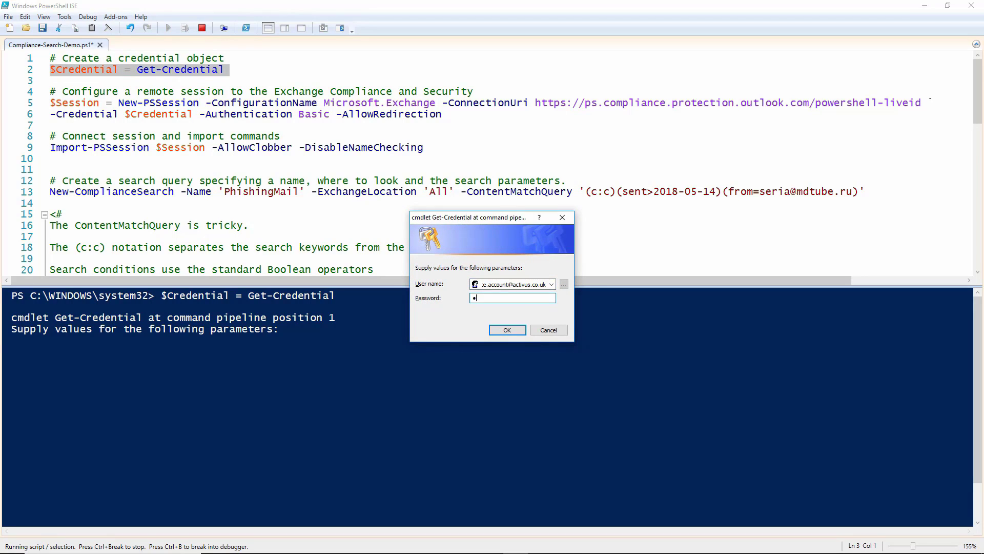
click(506, 330)
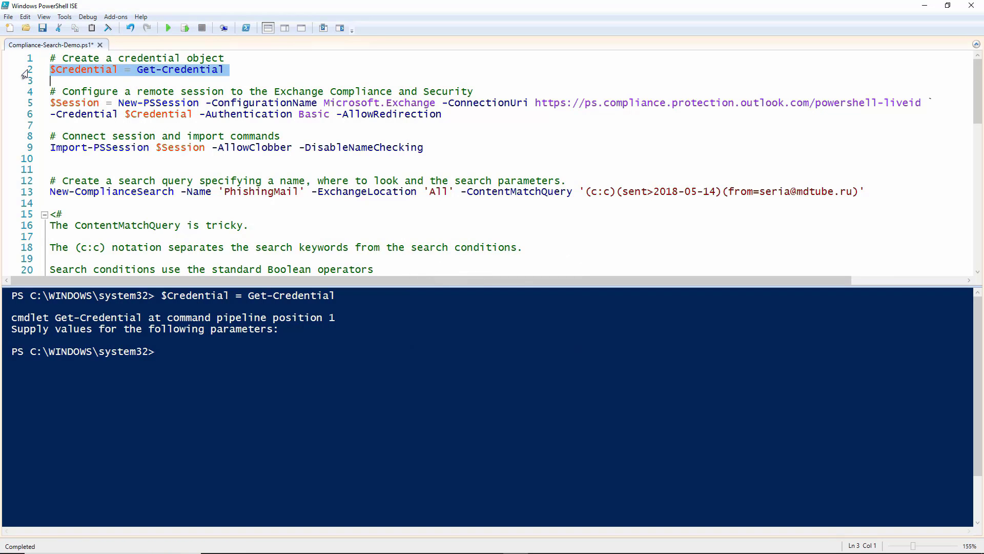
Step: Run the New-PSSession lines 4–6 to open the redirected compliance session
drag(50, 103, 442, 114)
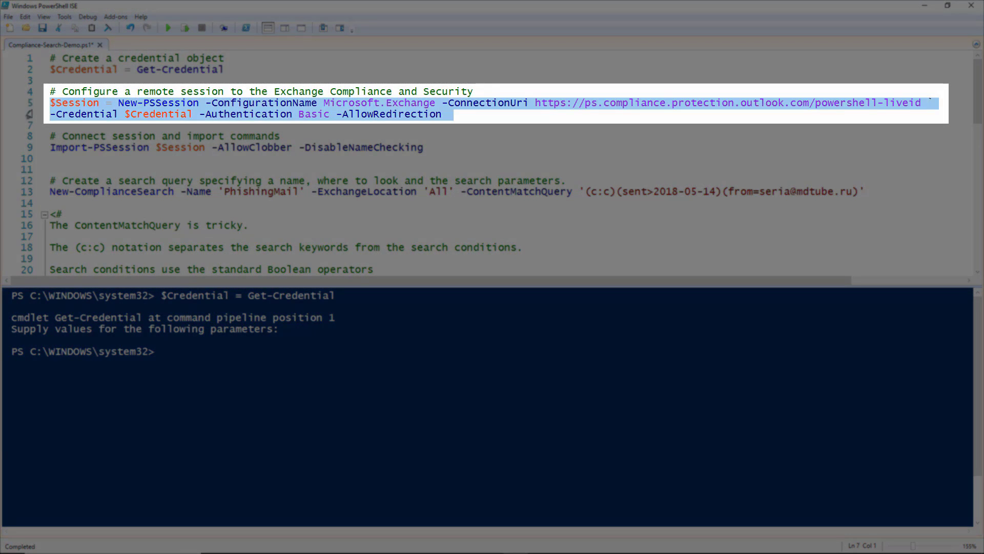
click(185, 27)
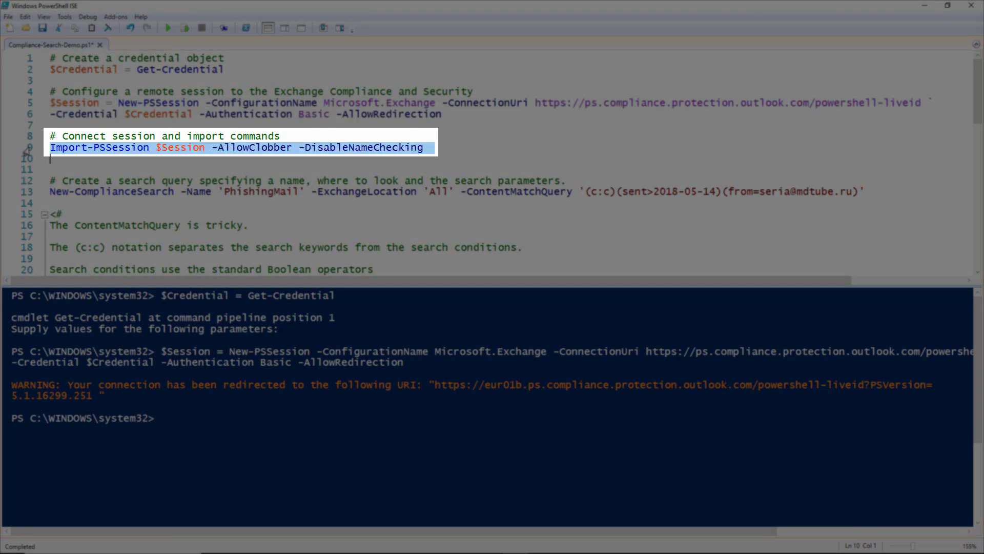
Step: Run Import-PSSession on line 9 to load the compliance commands module
click(184, 27)
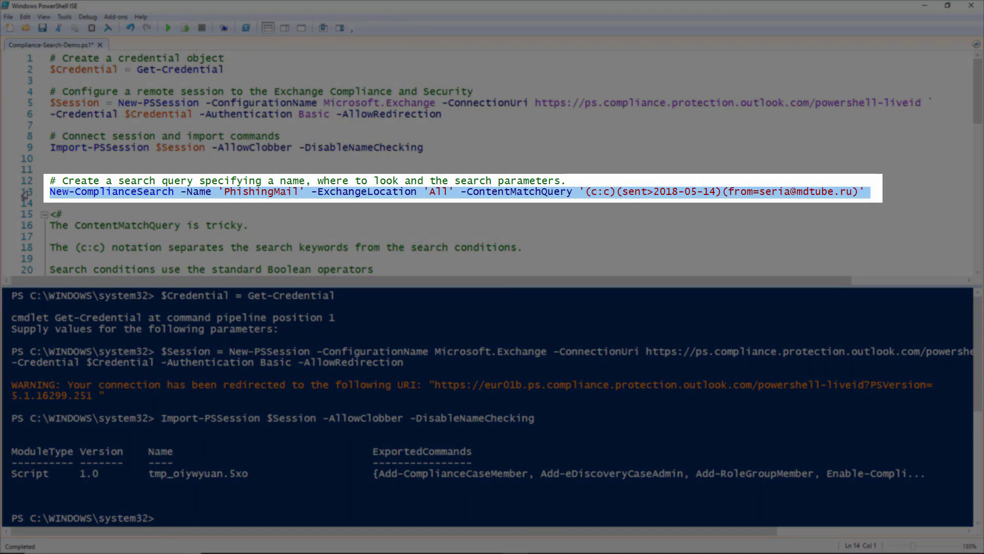
Step: Create and start the PhishingMail search, confirming Completed status with 22 items
click(186, 28)
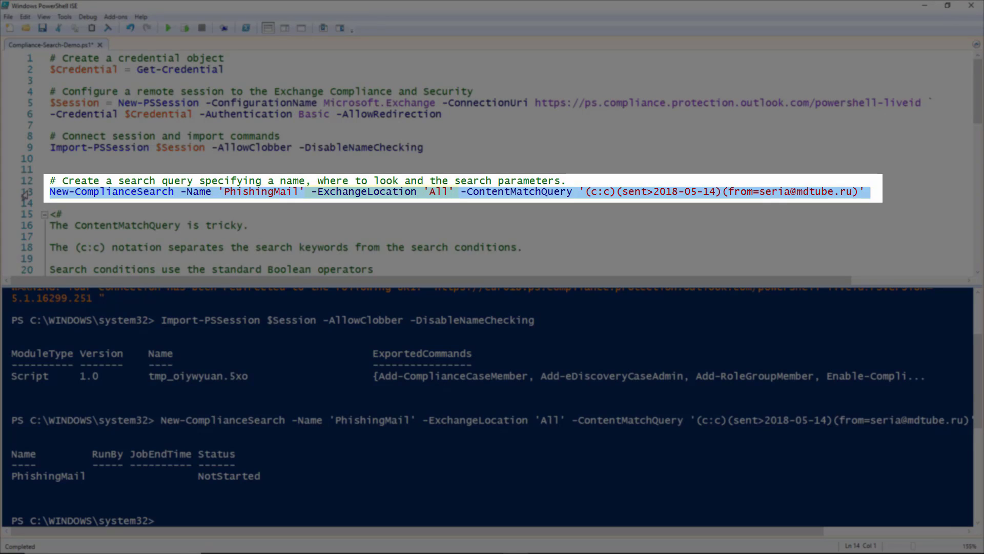
drag(307, 191, 453, 191)
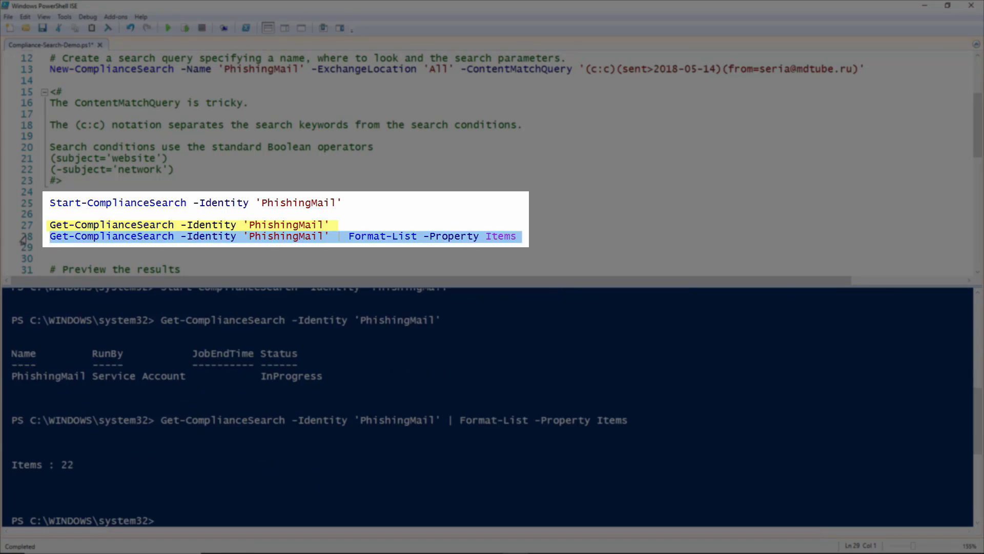
scroll(down, 3)
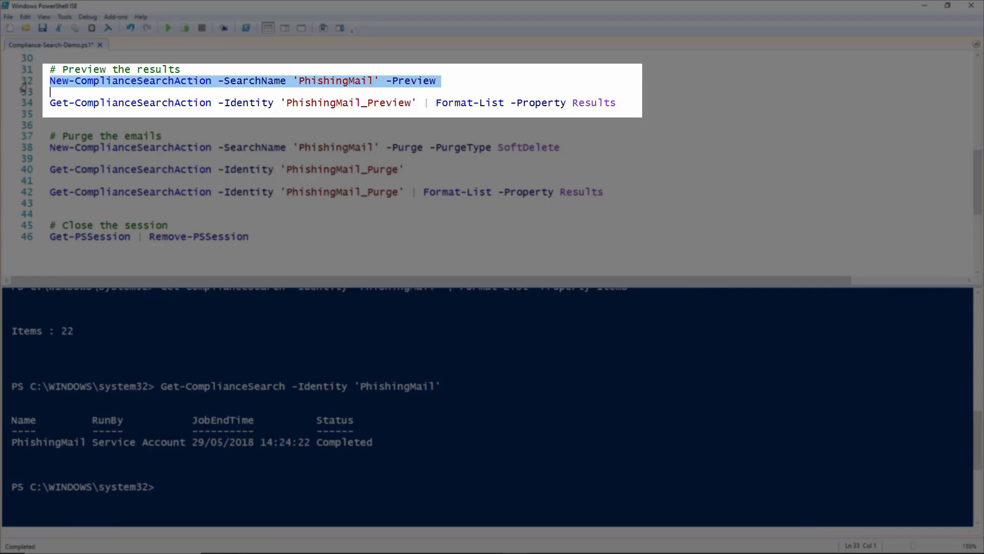
Step: Run the PhishingMail preview action and list its matched emails' locations, senders, subjects
click(184, 28)
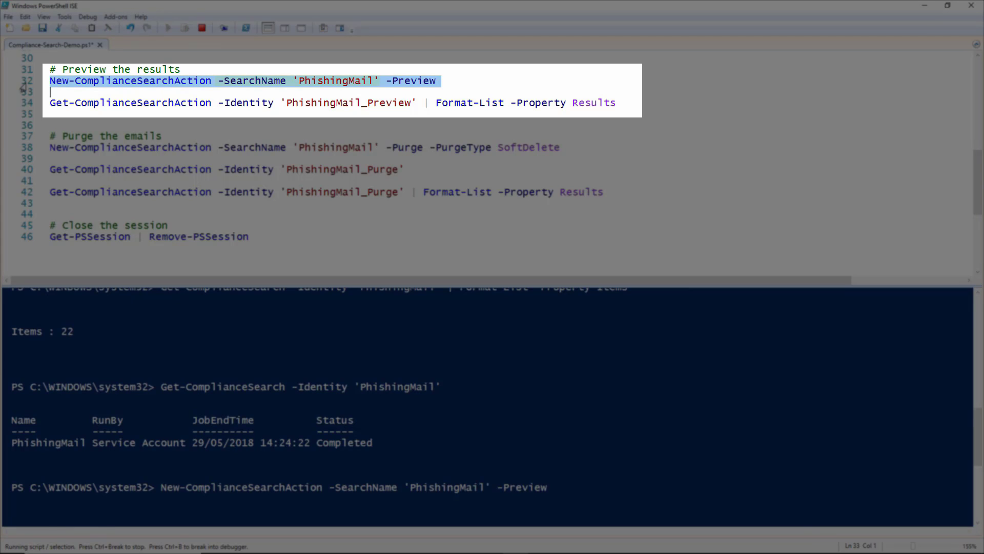
click(184, 28)
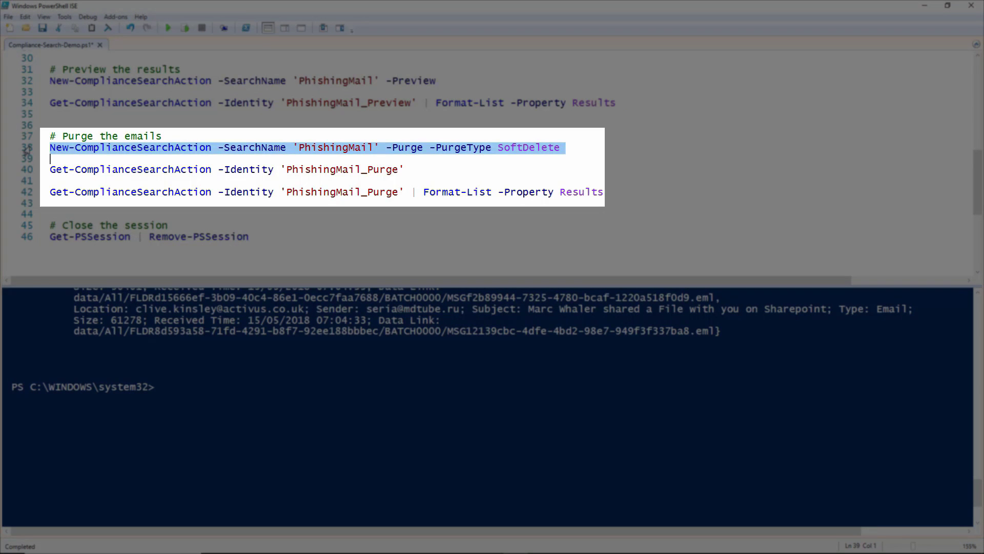
Step: Run the SoftDelete purge on line 38 and confirm removal with Yes
click(184, 27)
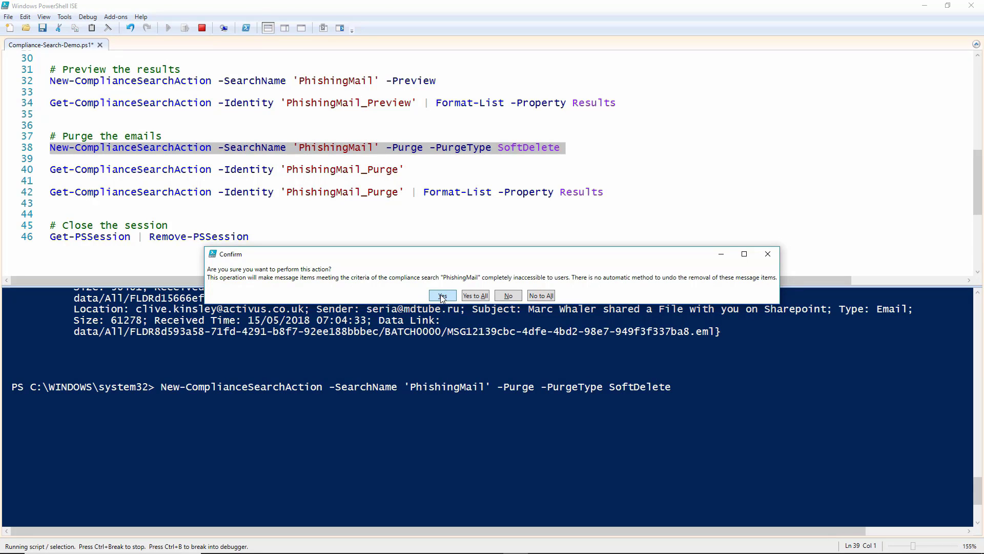
click(442, 295)
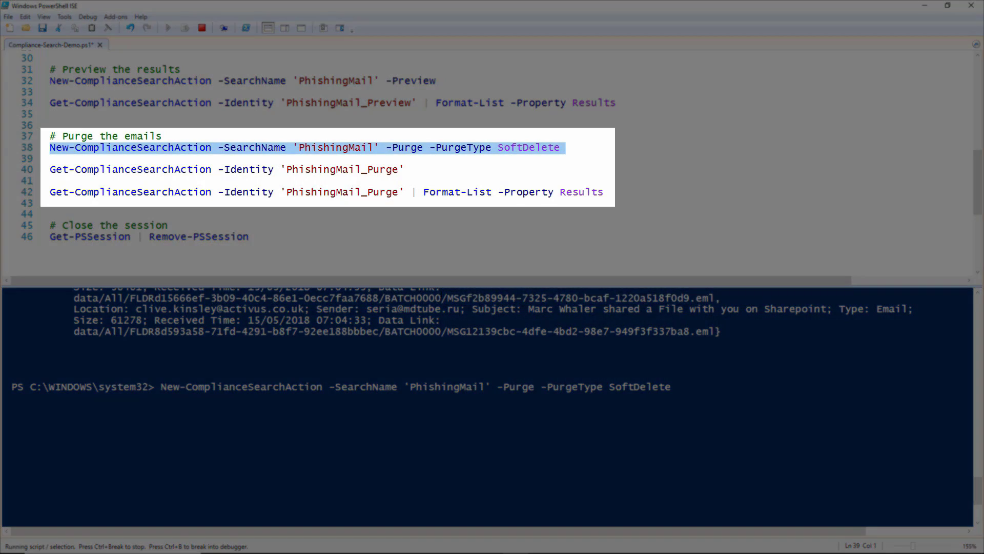